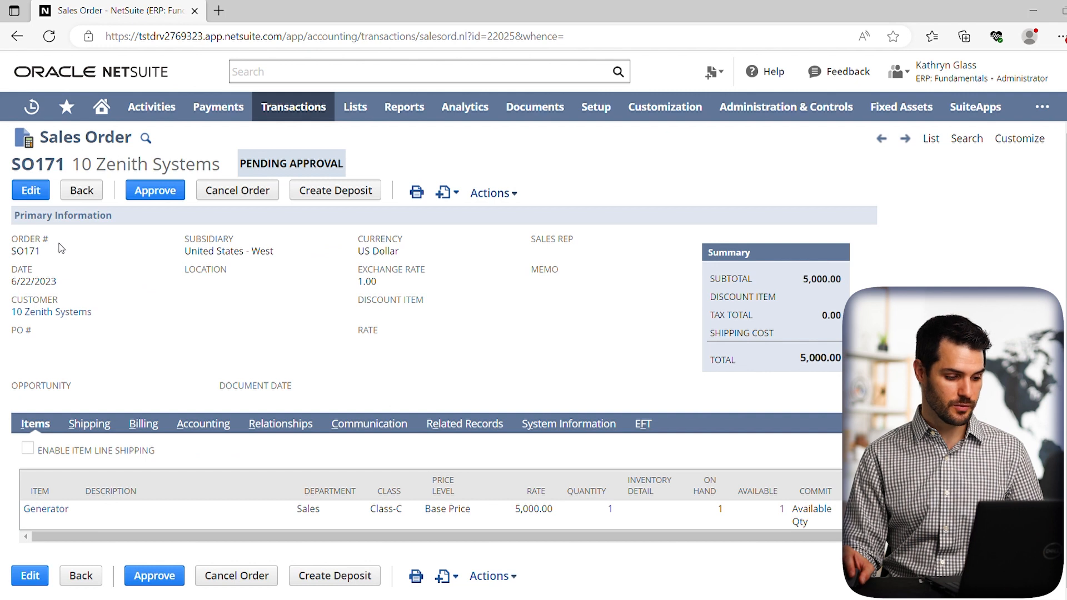
mouse_move(135, 266)
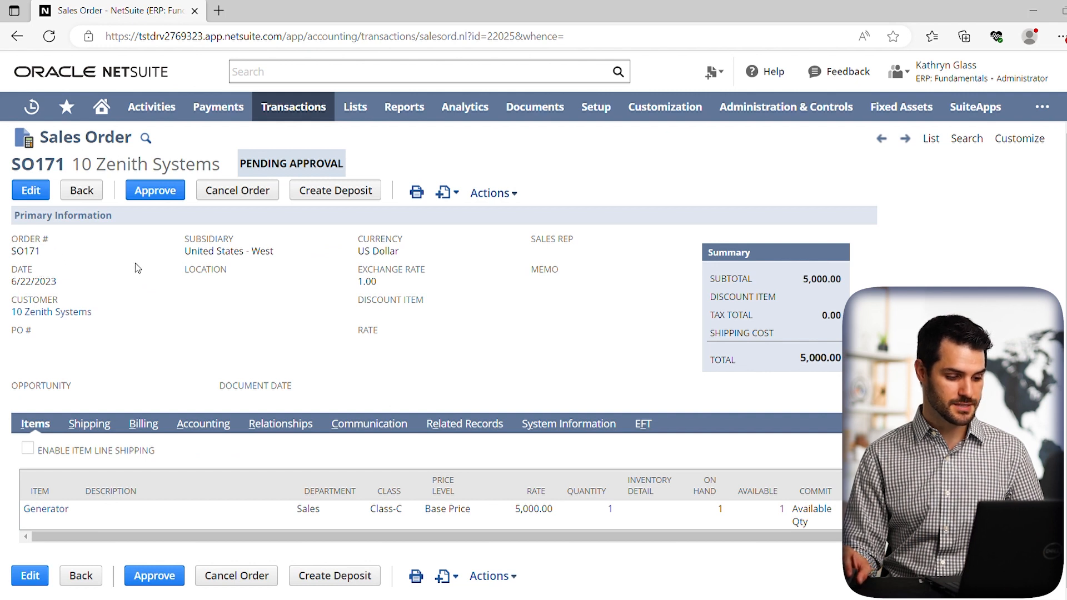
mouse_move(298, 299)
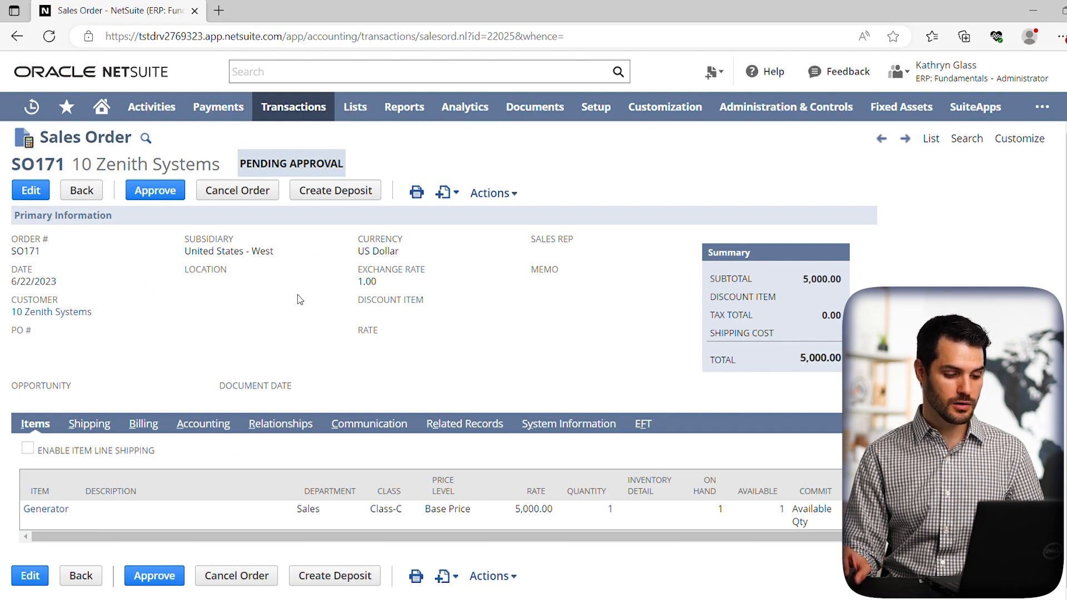
mouse_move(342, 309)
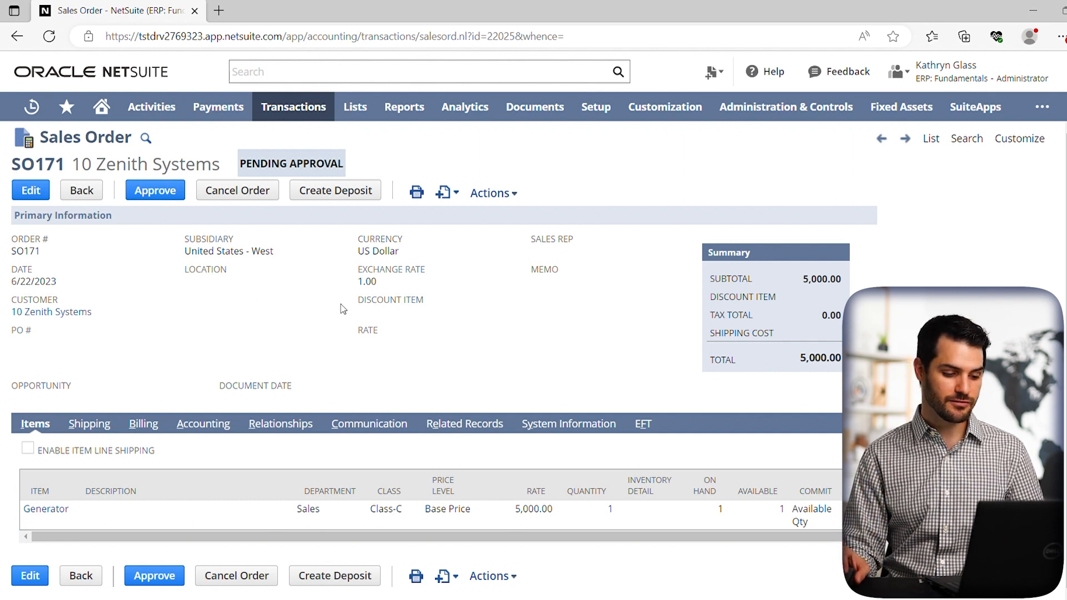
mouse_move(389, 244)
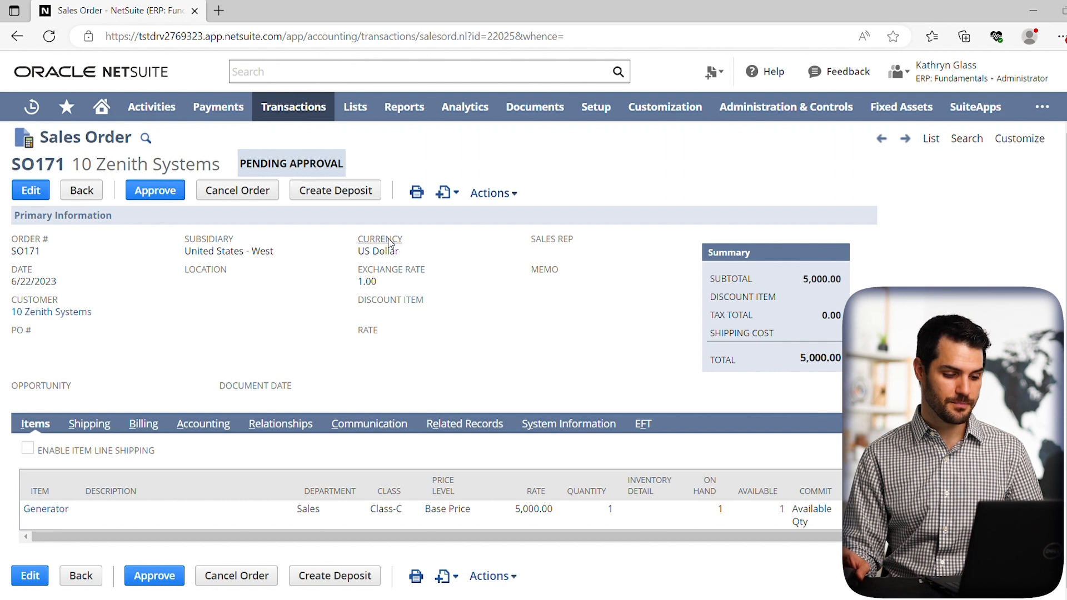
- Show the Field Help for SO171's Currency field and read through its multi-currency and repricing text
left_click(379, 239)
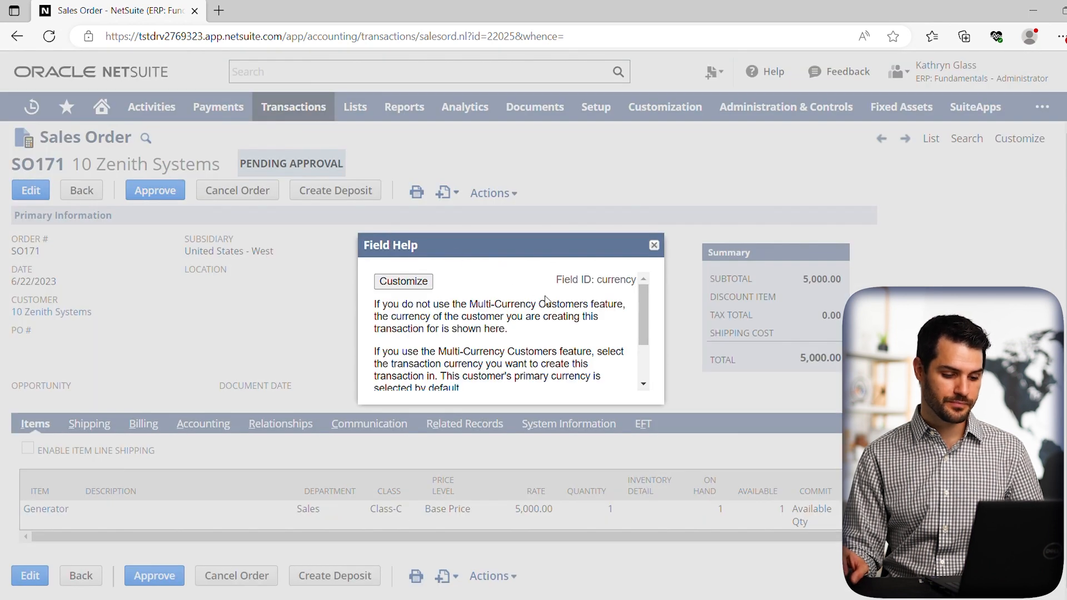
mouse_move(634, 313)
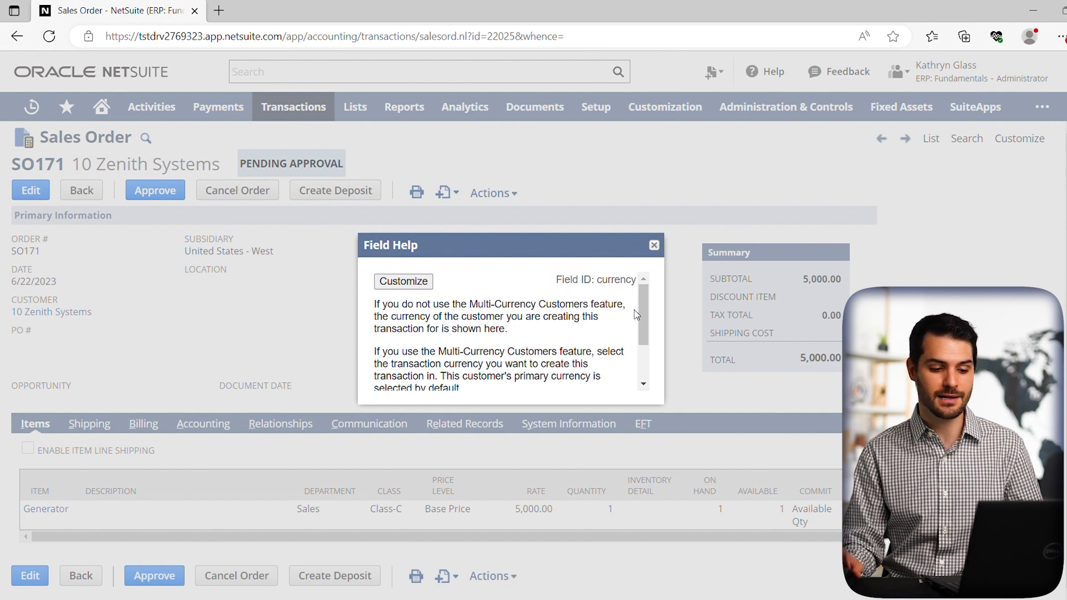
scroll("down", 3)
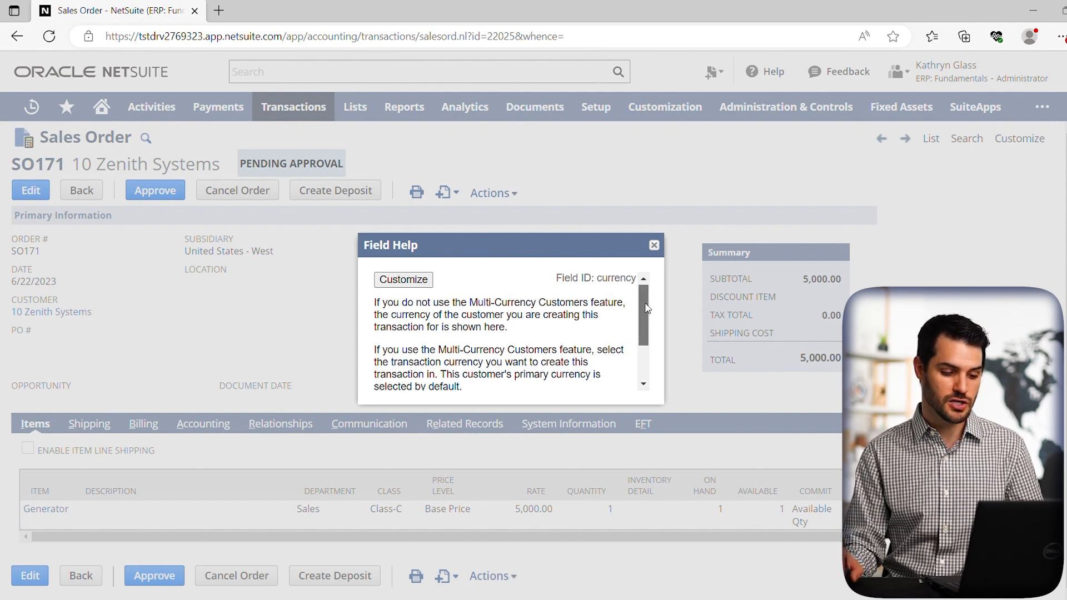
scroll("down", 3)
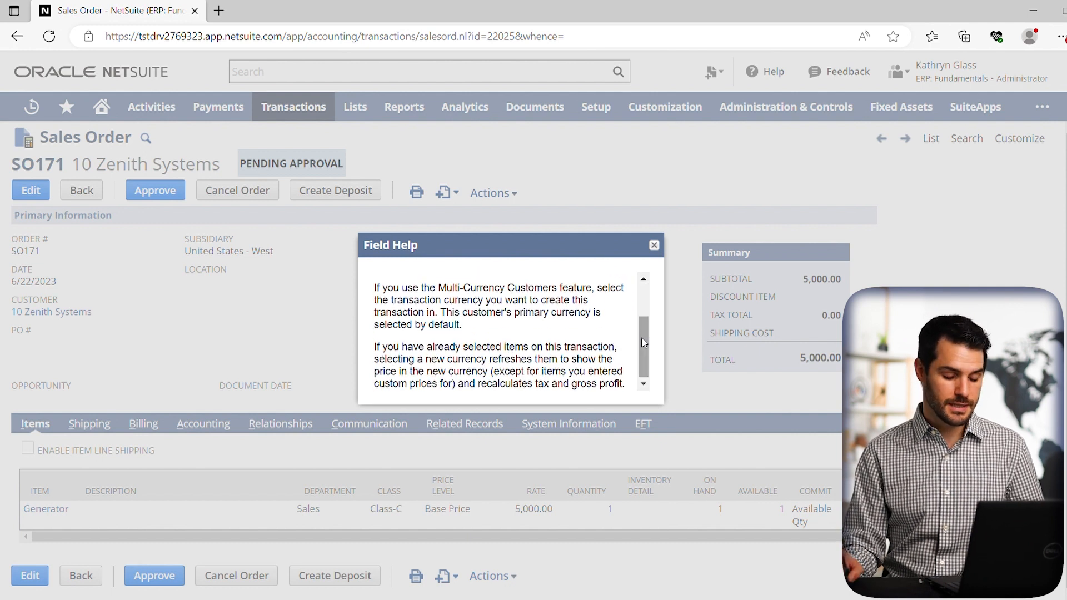
scroll("up", 3)
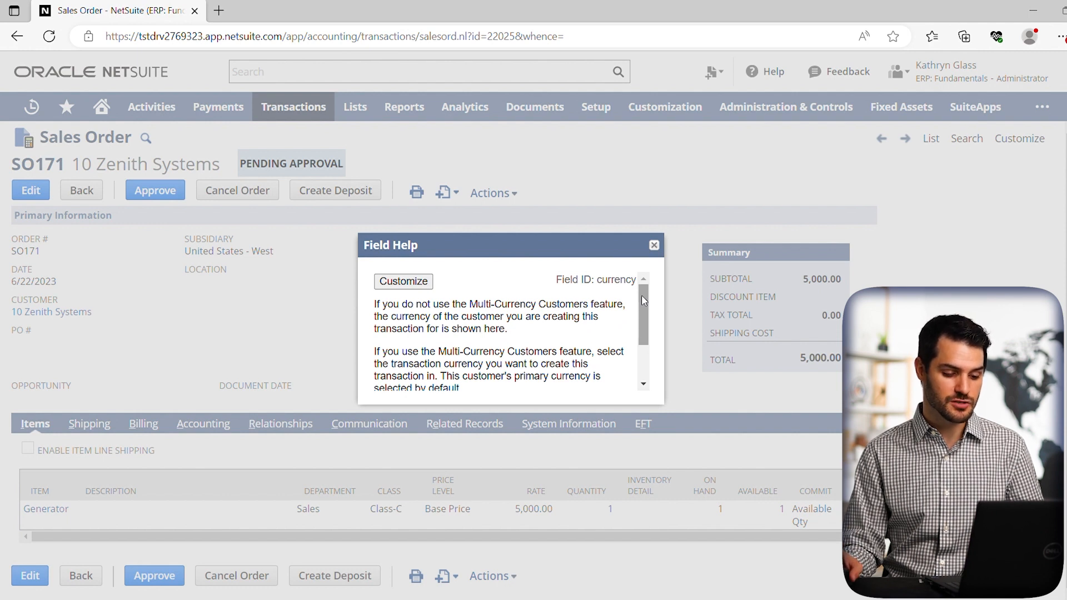
mouse_move(615, 334)
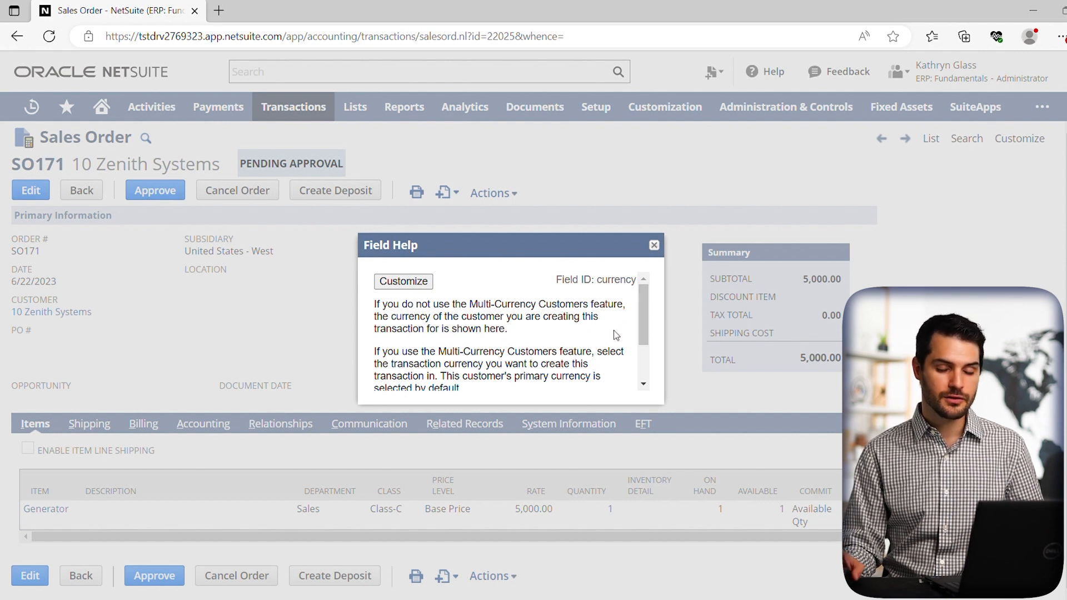
mouse_move(551, 294)
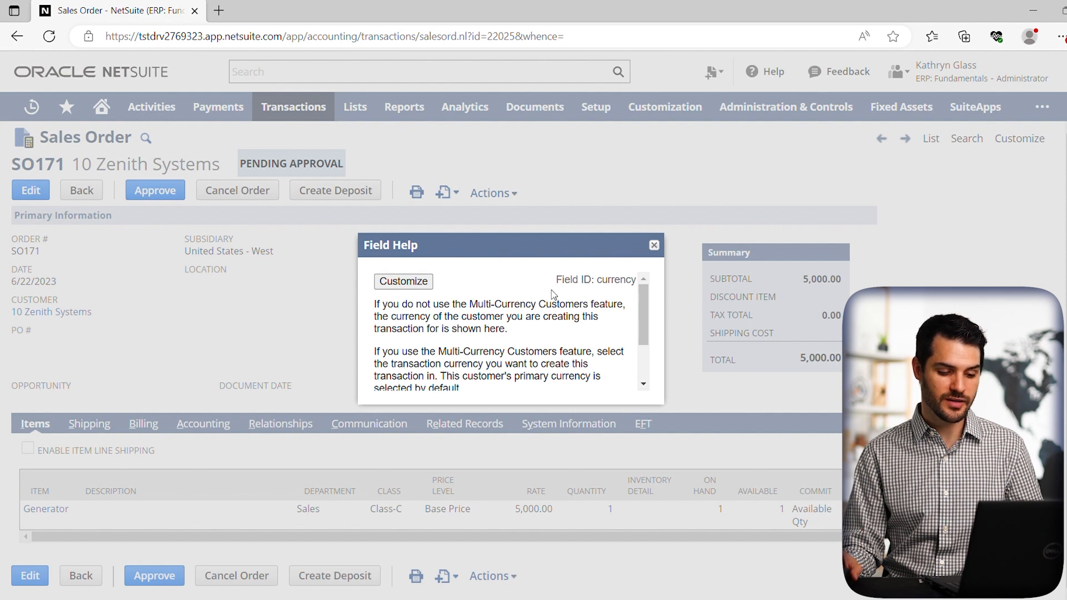
double_click(596, 280)
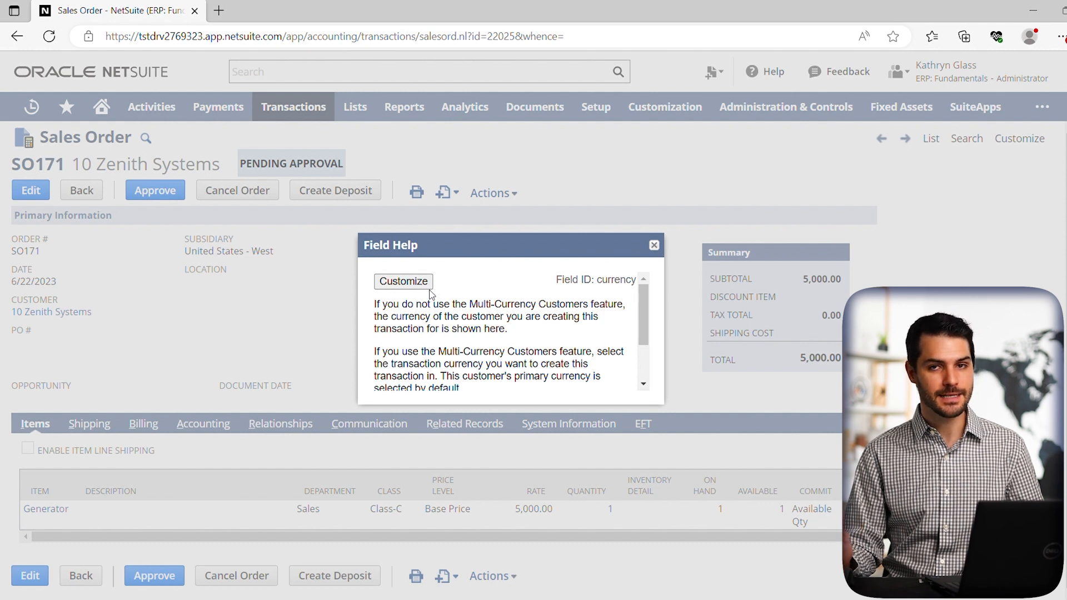
mouse_move(440, 298)
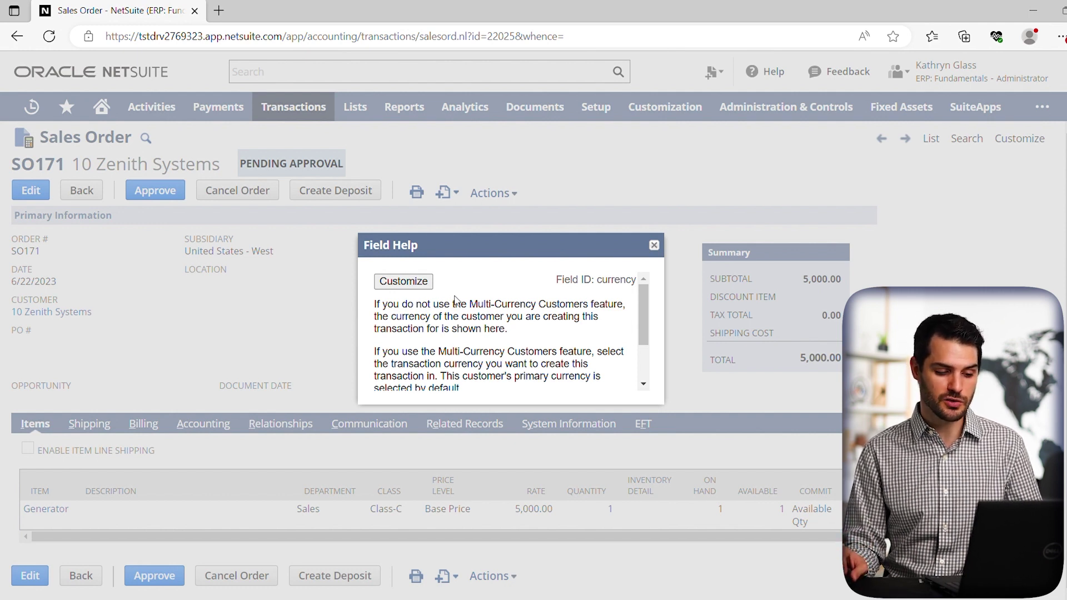
mouse_move(638, 295)
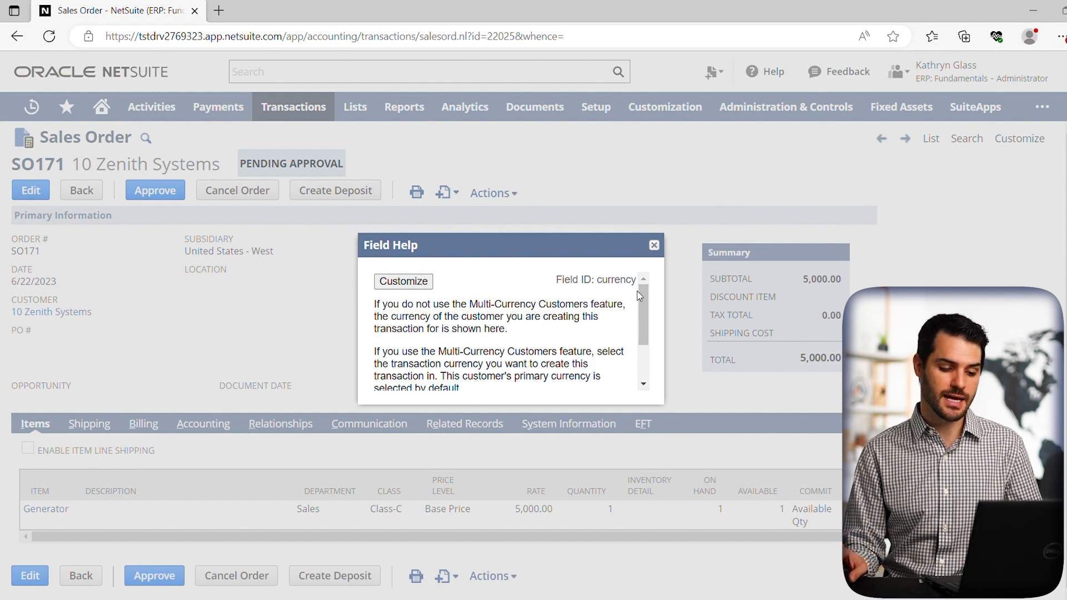
mouse_move(655, 245)
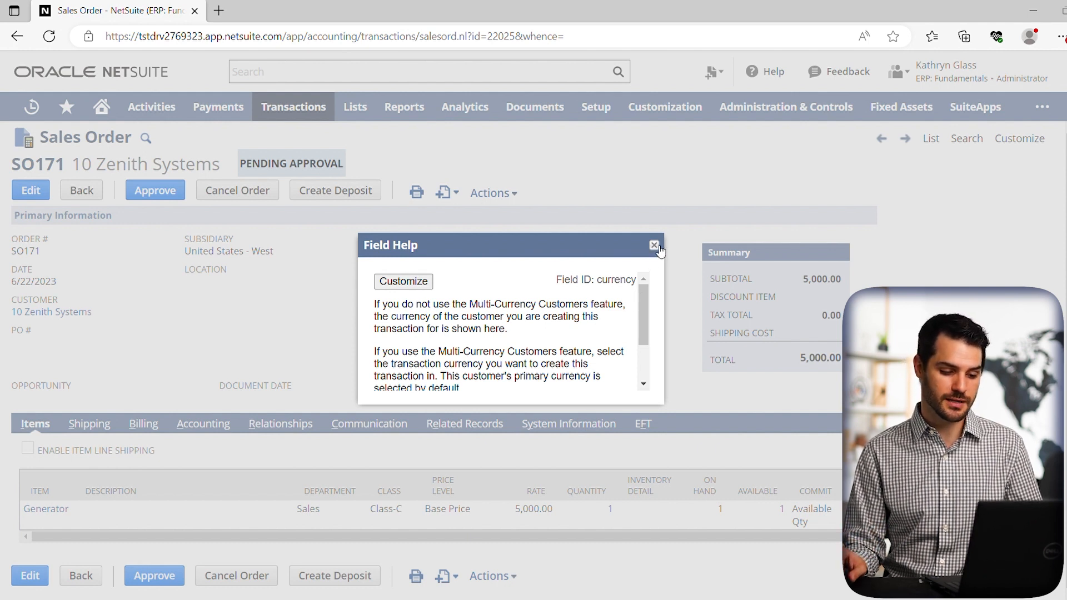
- Close the currency help, then view the Accounting subtab and the Relationships contacts list
left_click(653, 245)
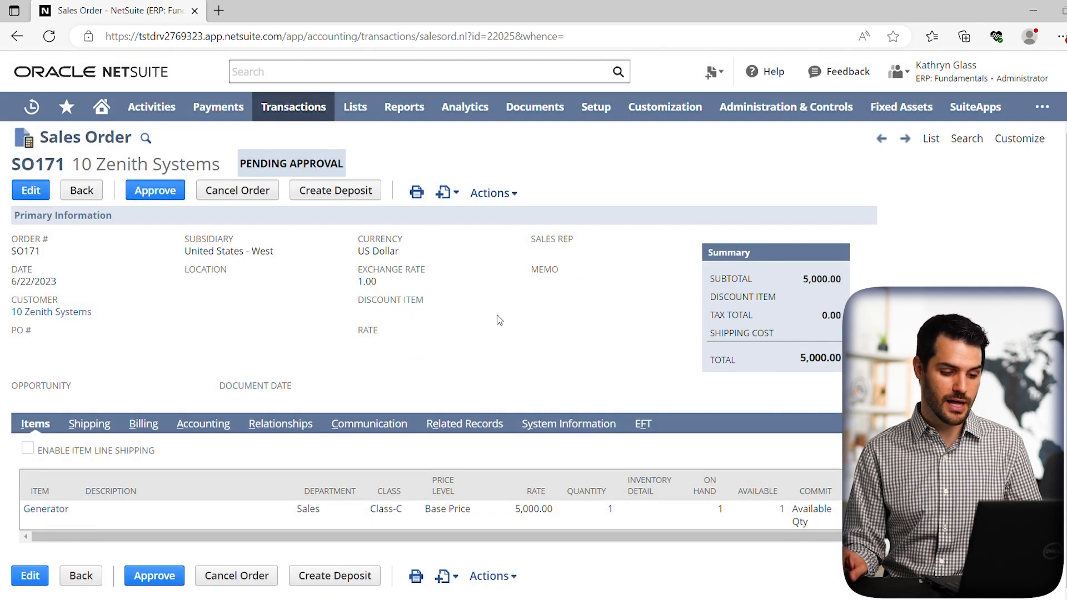
mouse_move(560, 281)
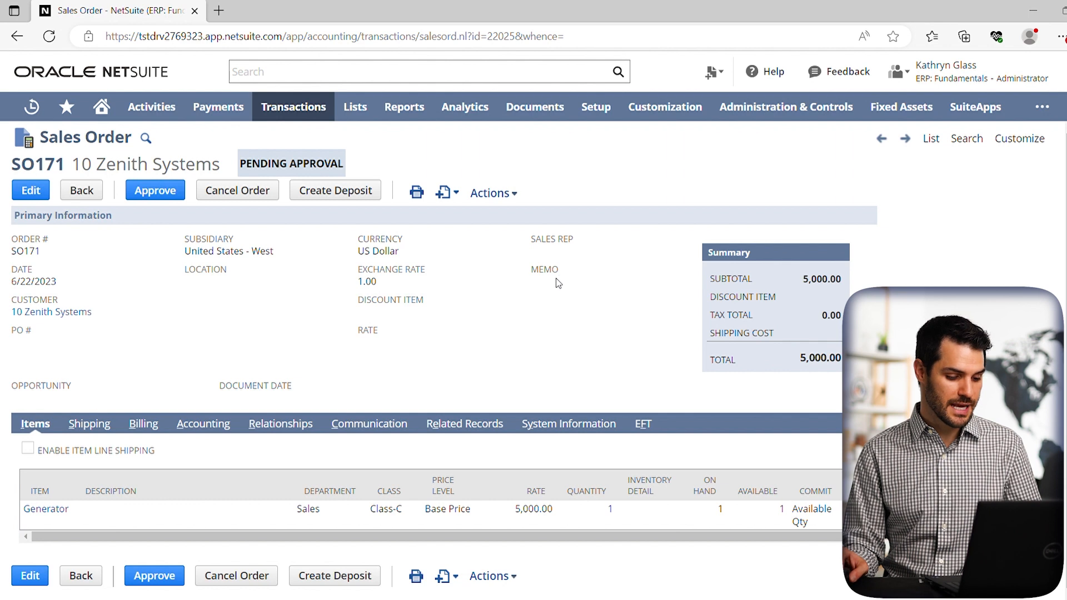
mouse_move(58, 415)
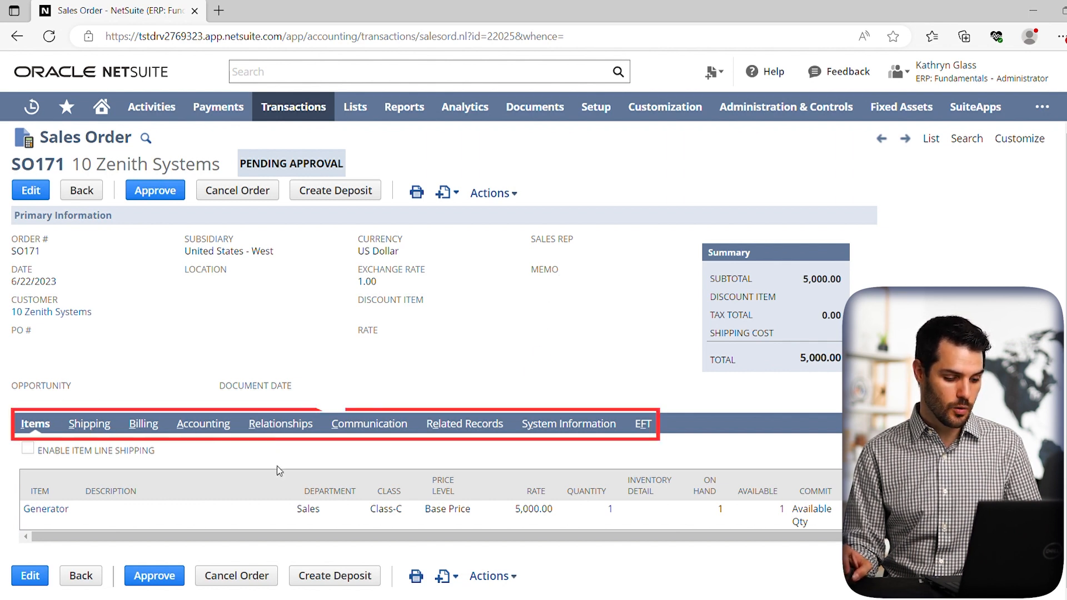
left_click(203, 423)
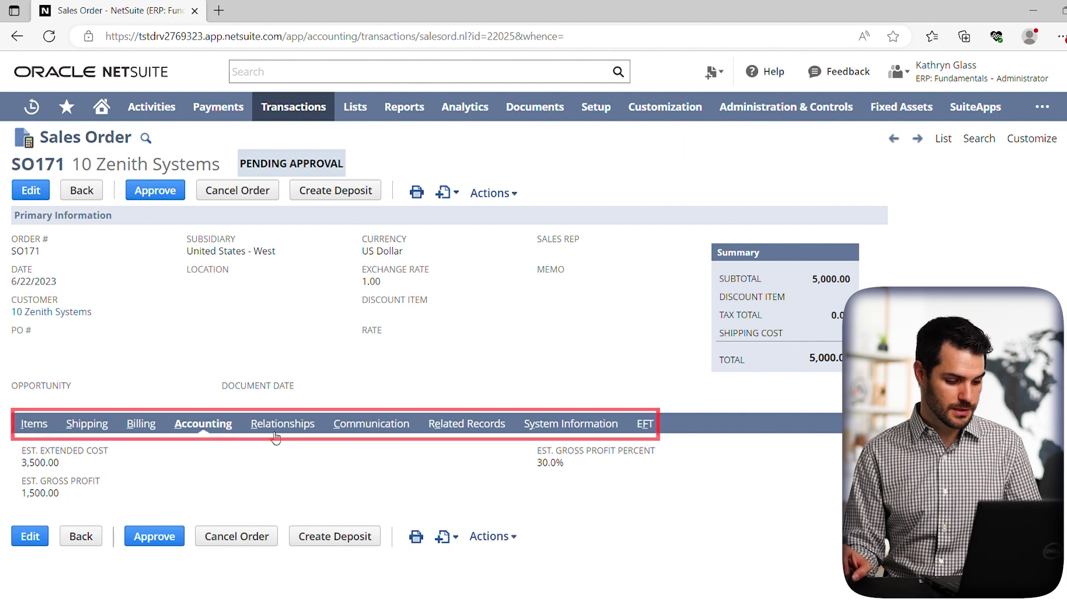
left_click(282, 423)
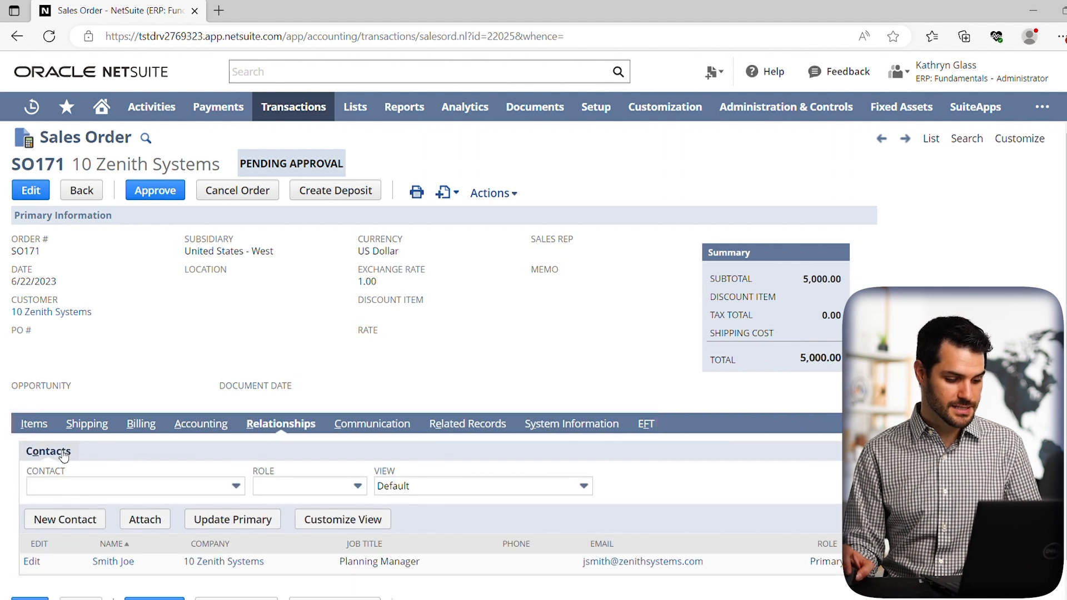